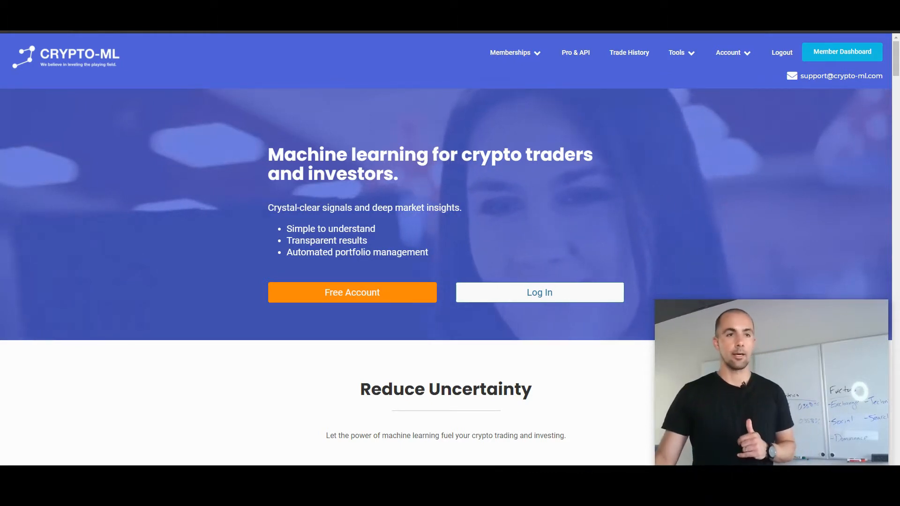
Reach the Member Dashboard and bring its Market Index Chart into view past the Price Predictions.
left_click(842, 52)
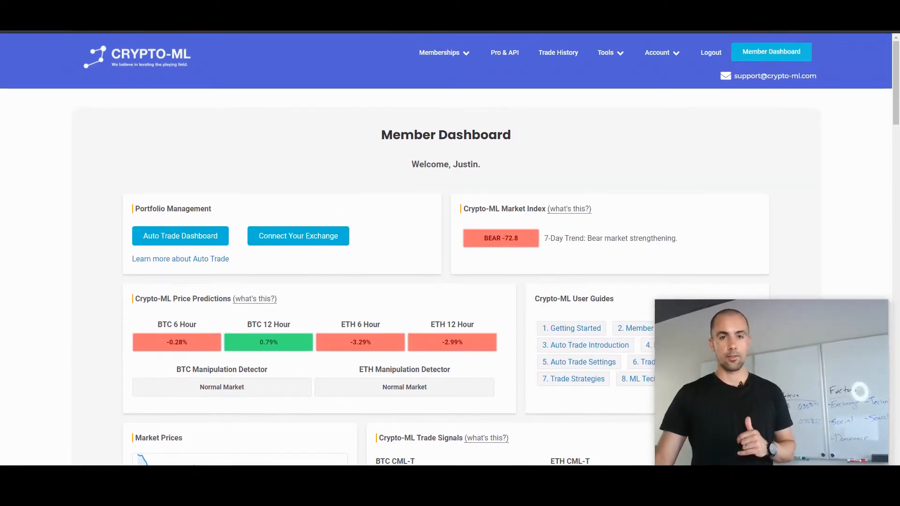
scroll("down", 3)
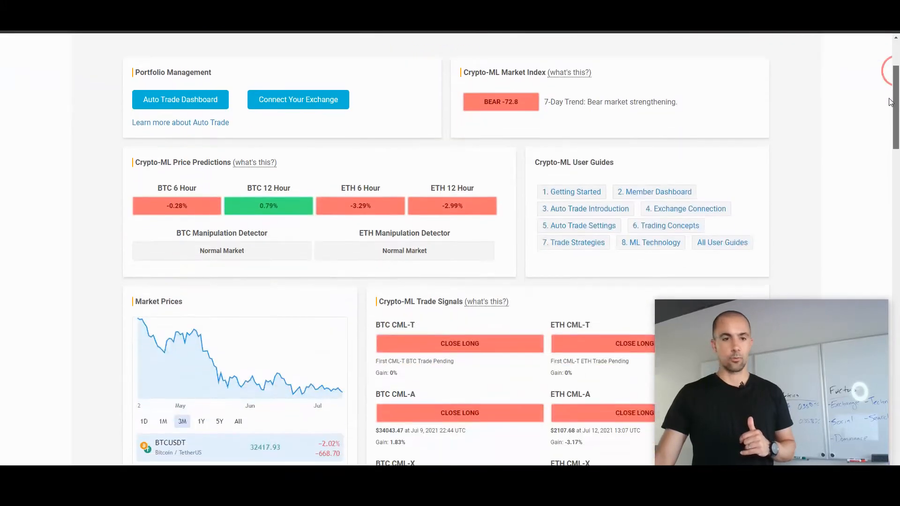
scroll("down", 3)
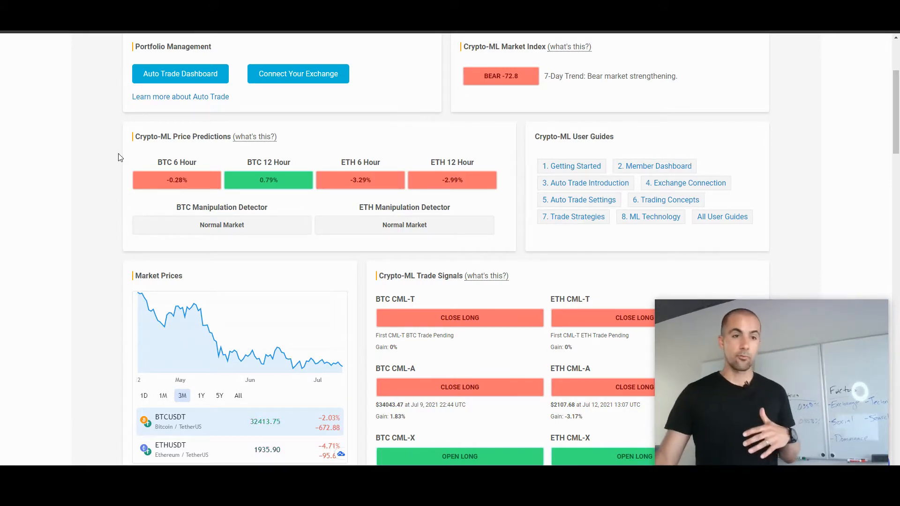
scroll("down", 3)
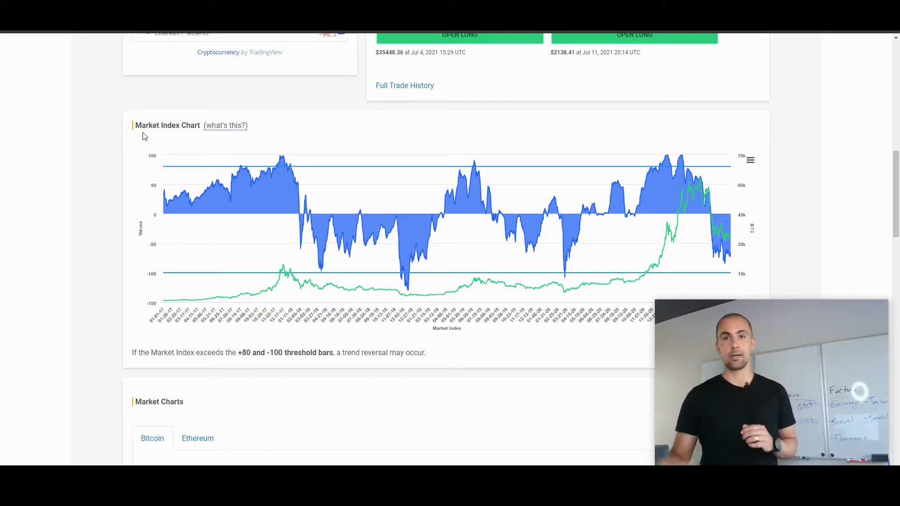
scroll("up", 3)
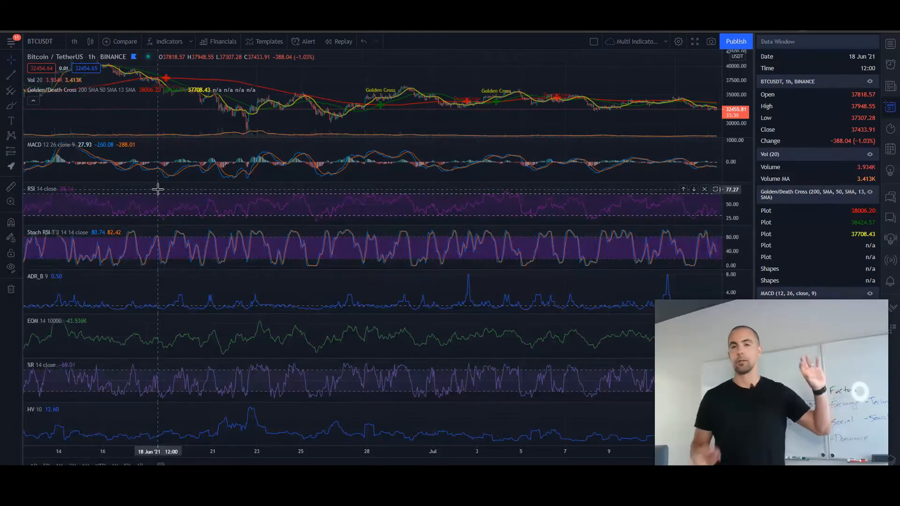
mouse_move(197, 213)
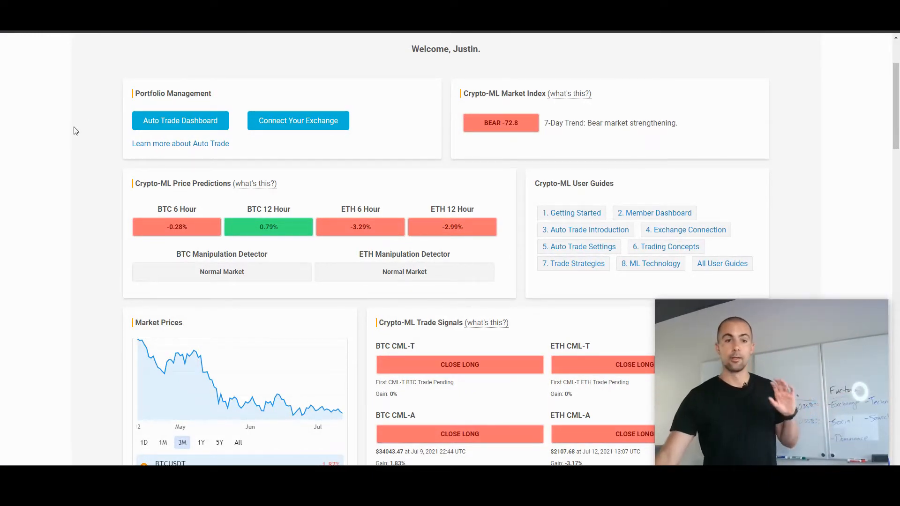
mouse_move(80, 126)
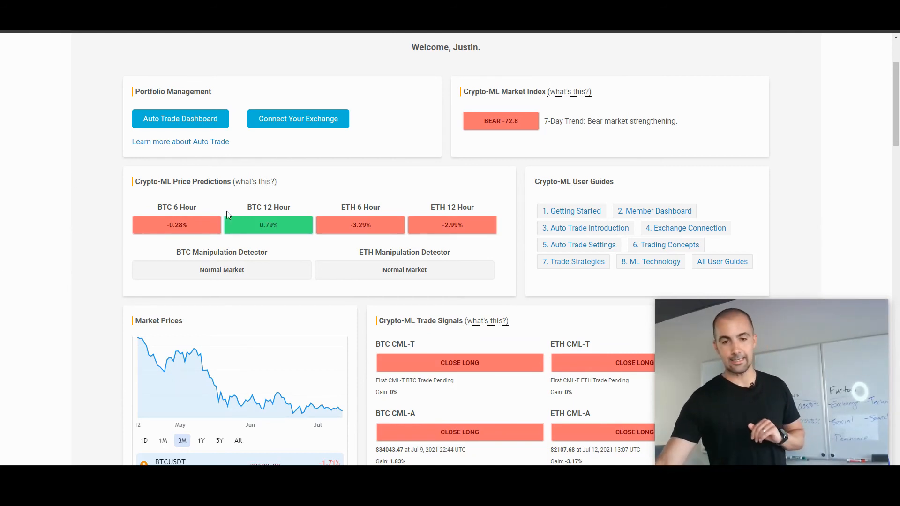
mouse_move(471, 303)
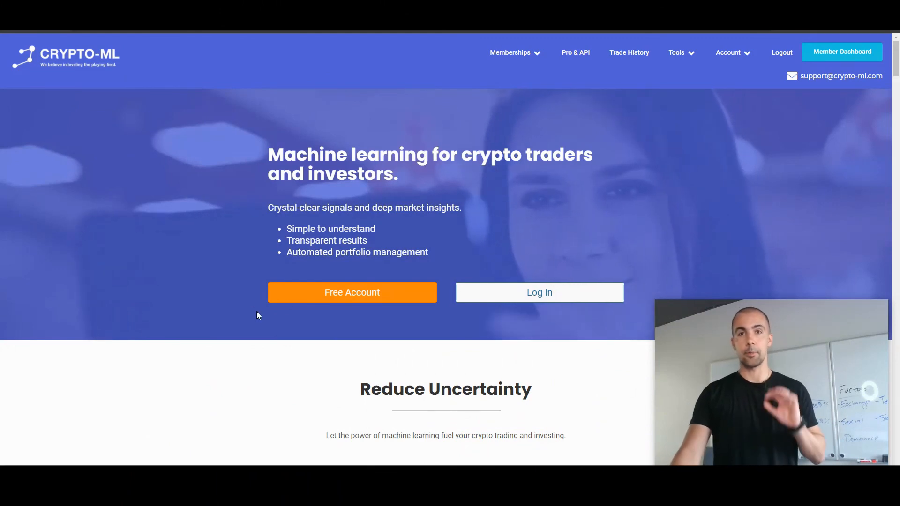
Bring the Starter, Trader and Auto Trader plans into view, highlighting the Starter plan's Price Prediction Indicators.
scroll("down", 3)
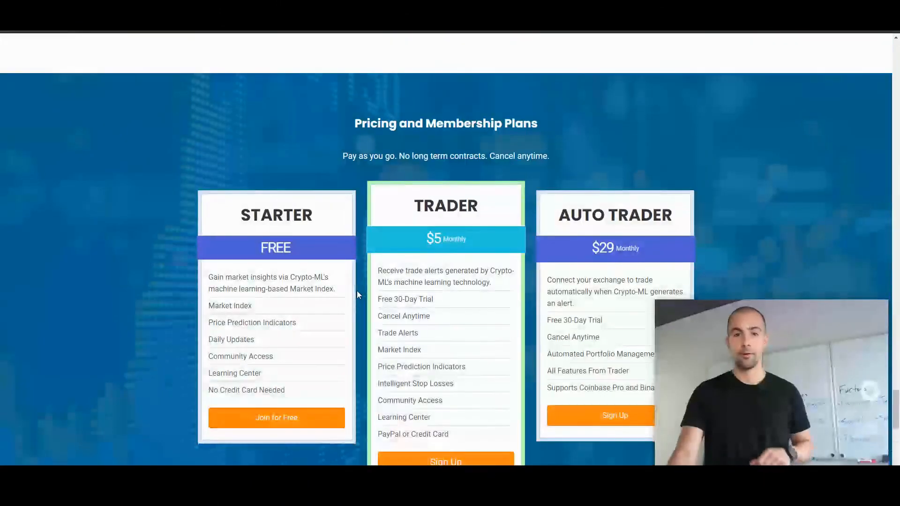
scroll("down", 3)
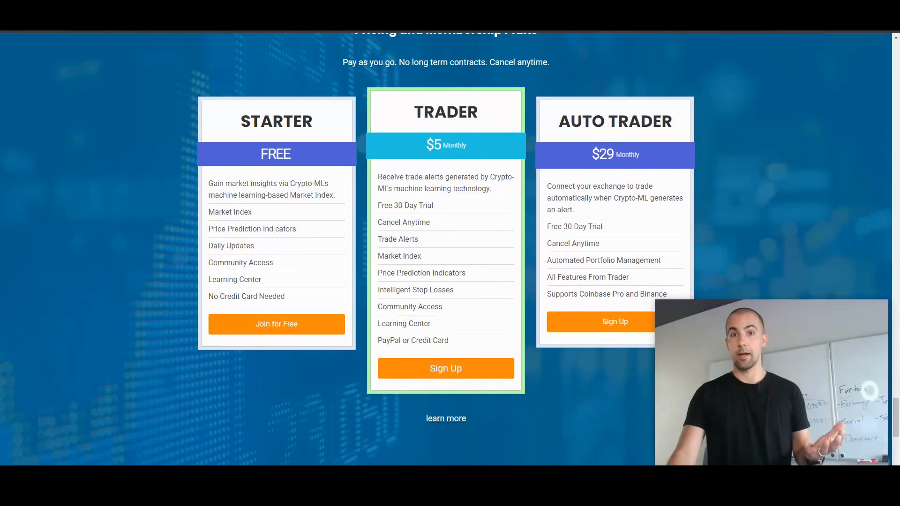
double_click(279, 229)
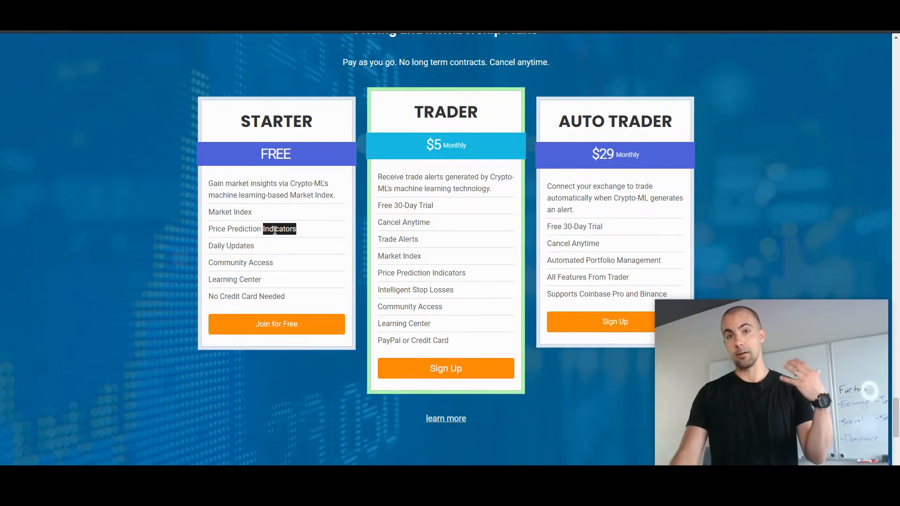